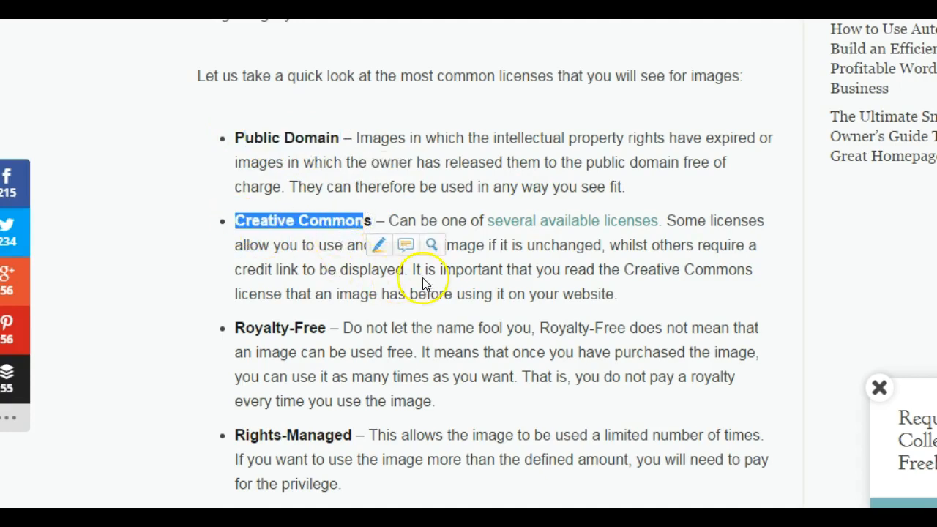
pyautogui.moveTo(674, 285)
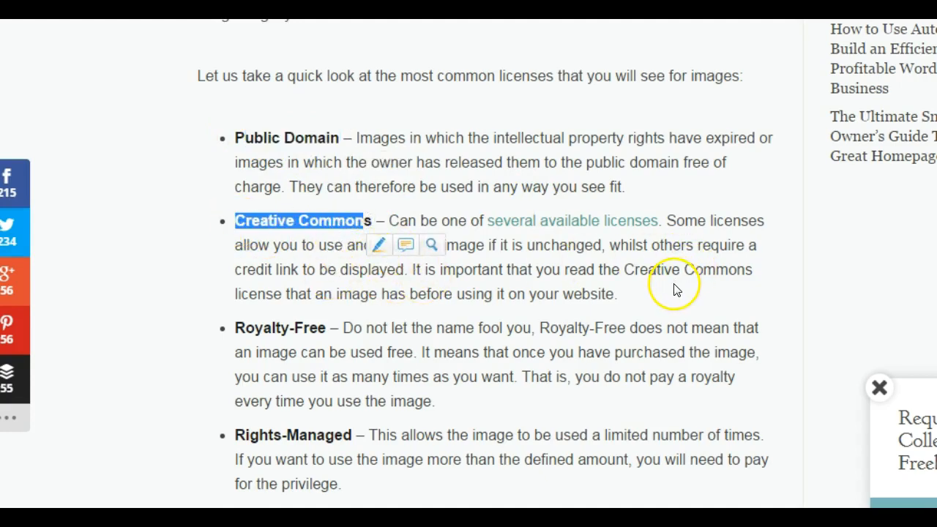
pyautogui.moveTo(606, 322)
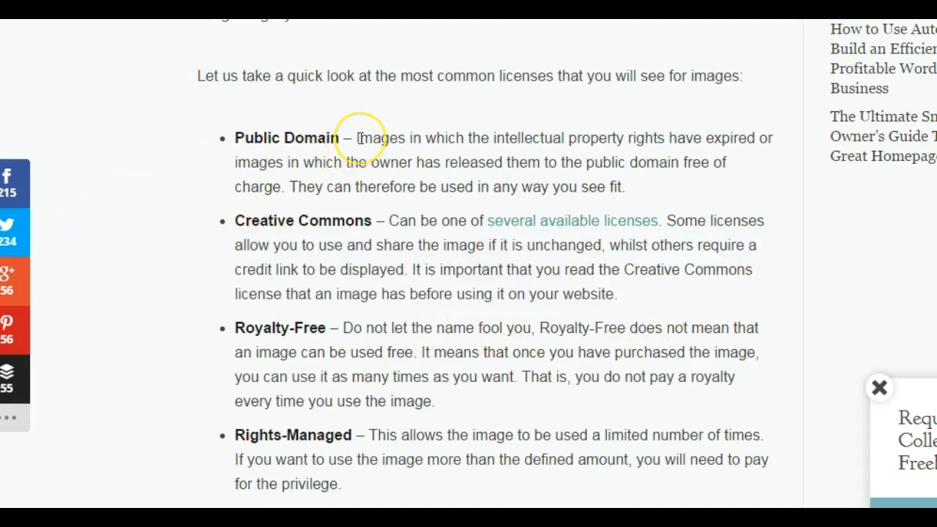
pyautogui.moveTo(687, 159)
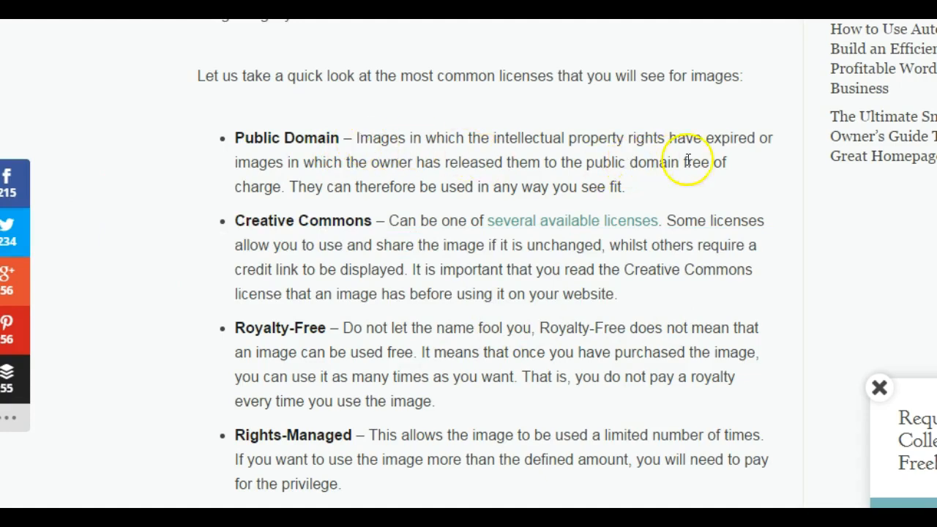
# Step: Scroll the article down to the Flickr section and its 'The Commons' link
pyautogui.scroll(-3)
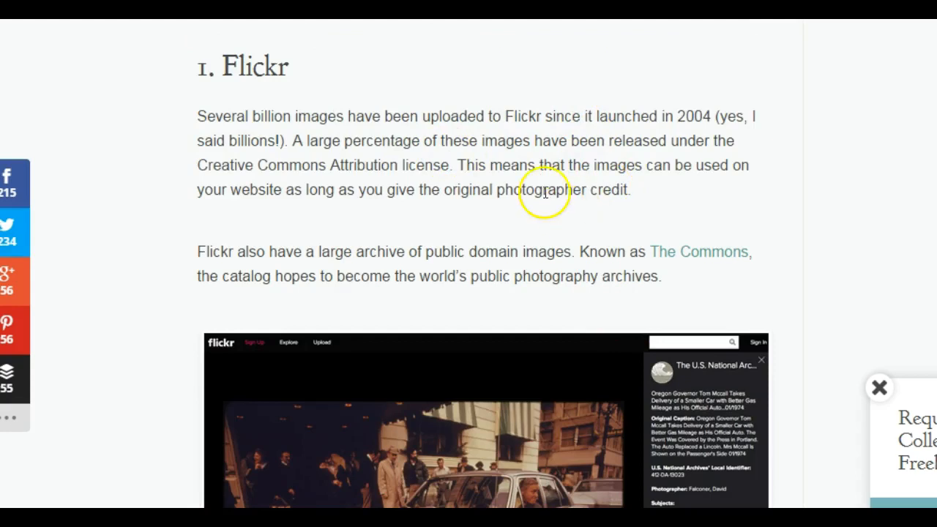
pyautogui.moveTo(359, 157)
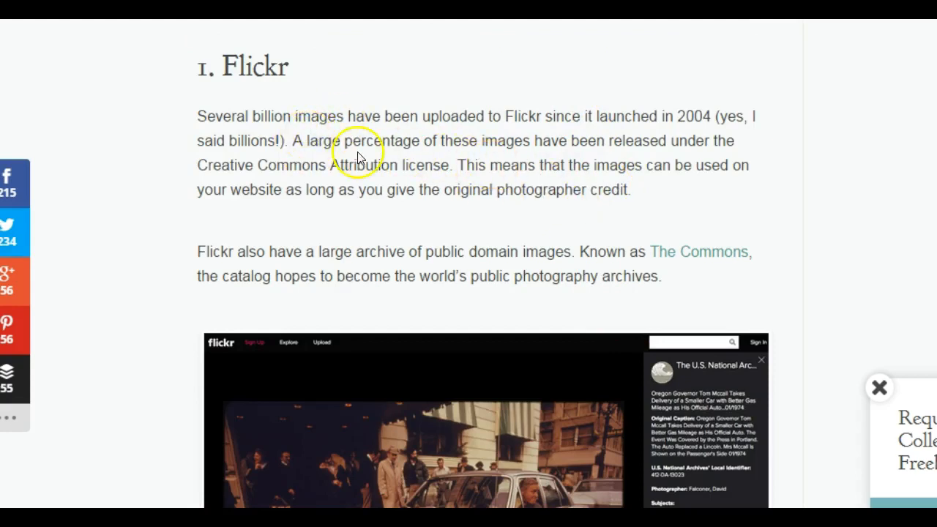
pyautogui.moveTo(615, 230)
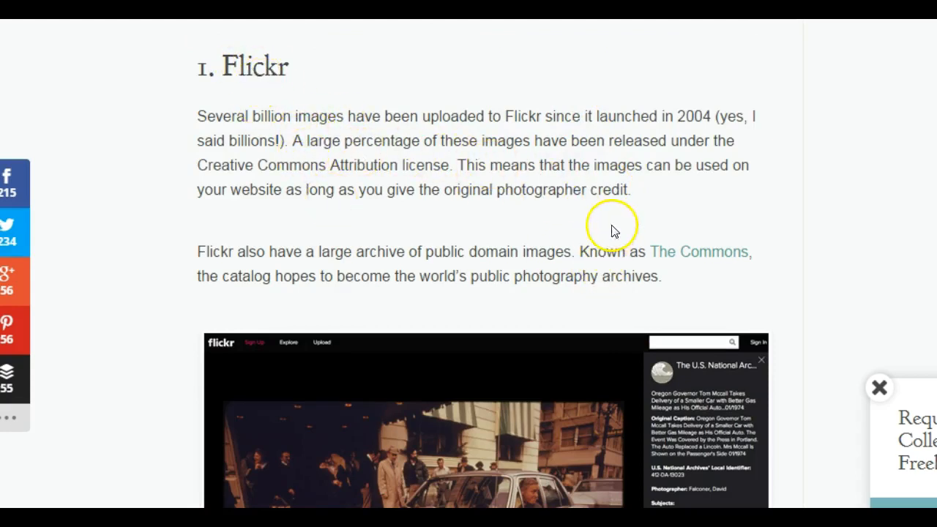
pyautogui.scroll(-3)
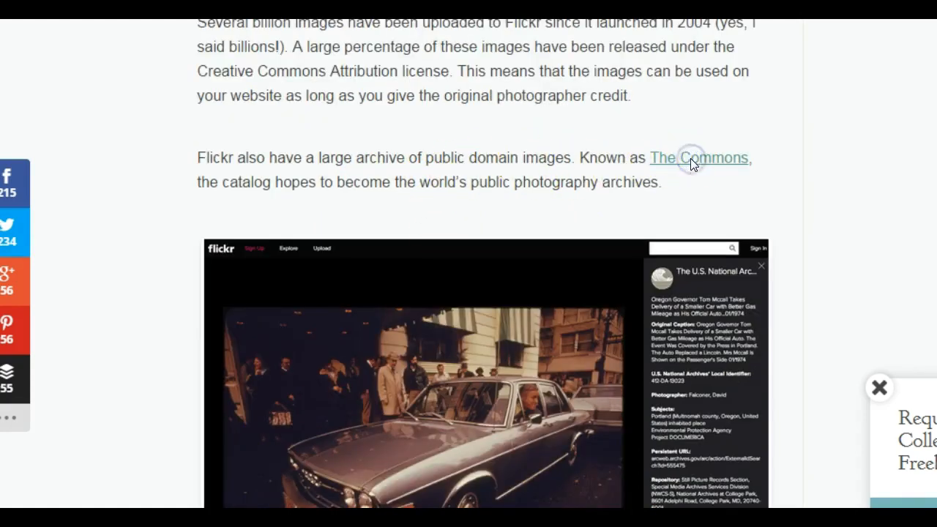
# Step: Open Flickr's The Commons archive and browse the Commons Sampler historical photos
pyautogui.click(699, 158)
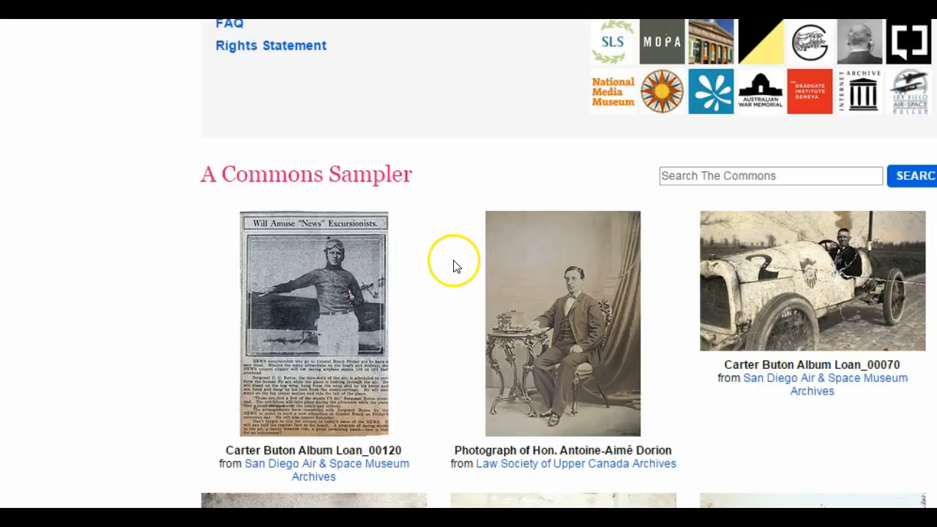
pyautogui.scroll(-3)
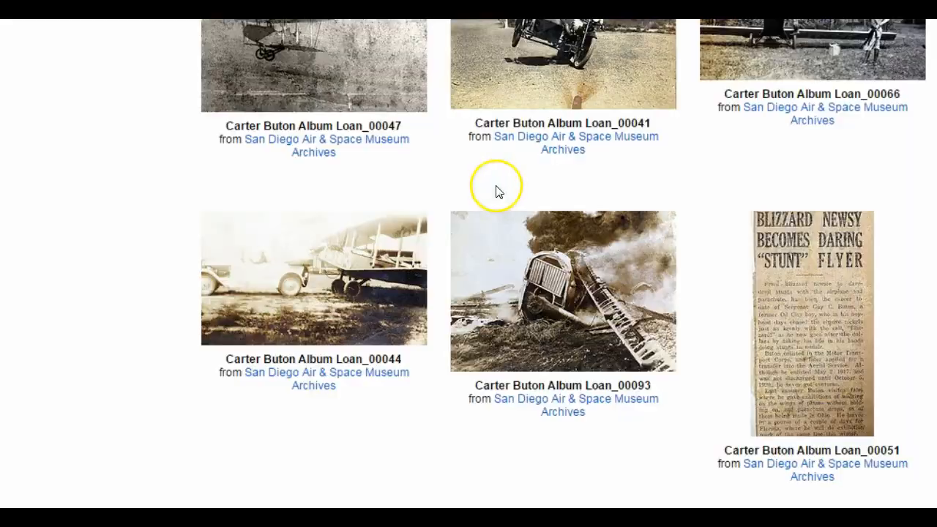
pyautogui.scroll(-3)
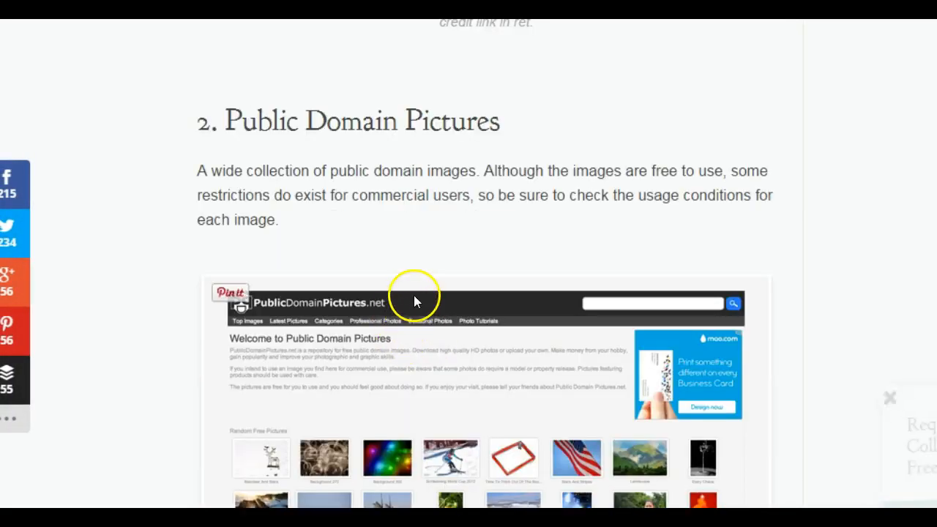
# Step: Read past Public Domain Pictures, FreeFoto, Pixabay and Wikimedia Commons to Creative Commons Search
pyautogui.scroll(-3)
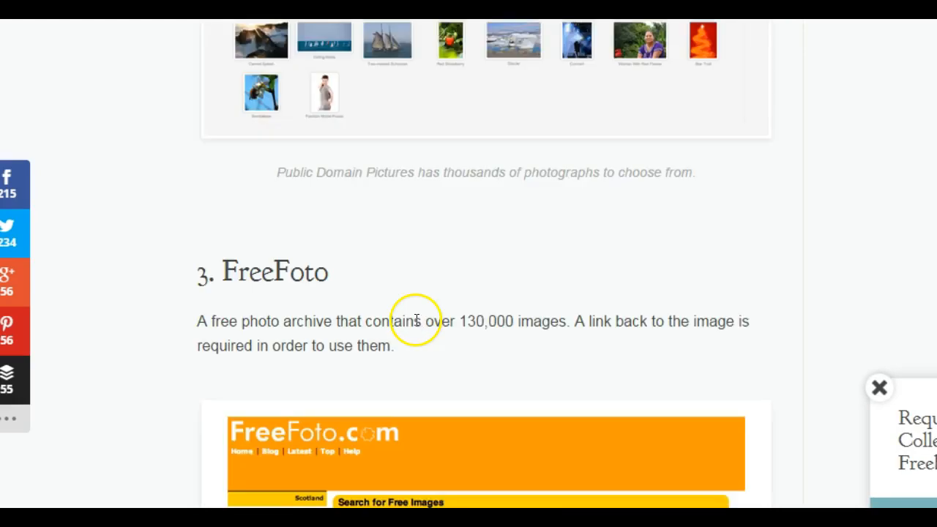
pyautogui.scroll(-3)
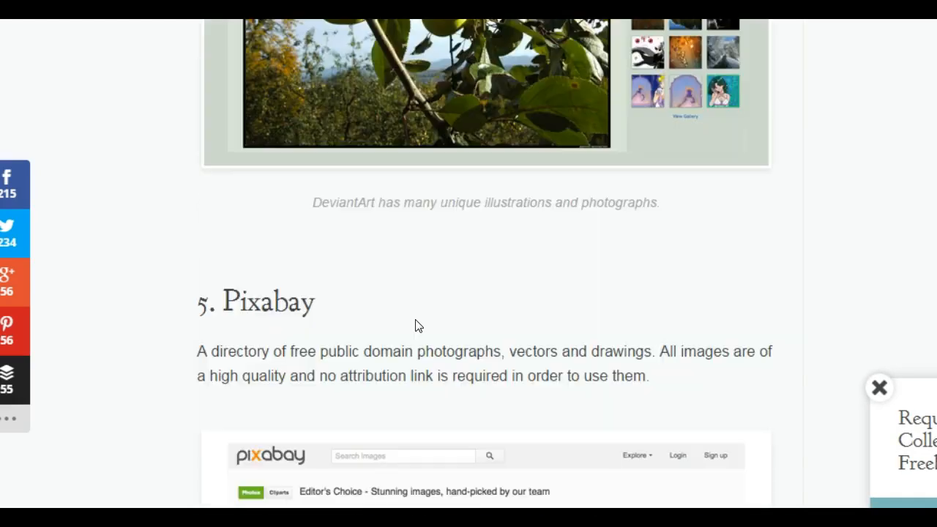
pyautogui.scroll(-3)
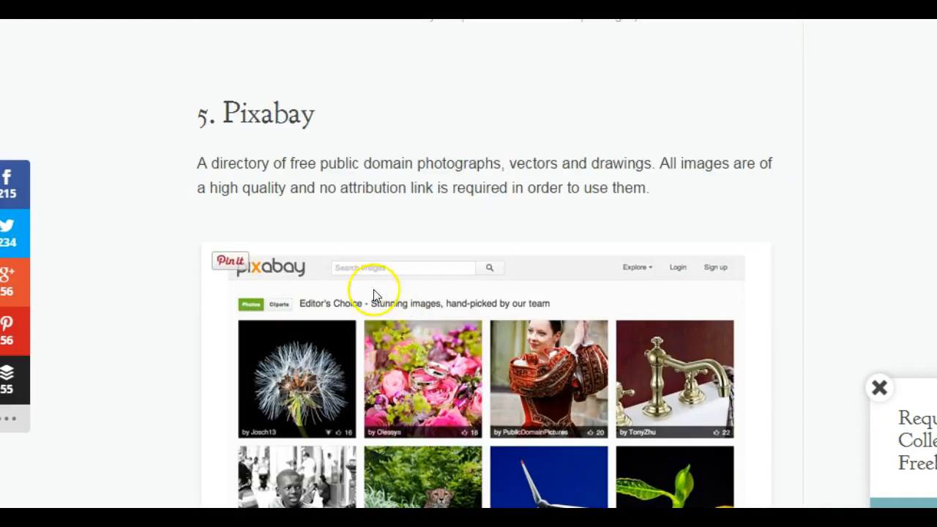
pyautogui.moveTo(429, 238)
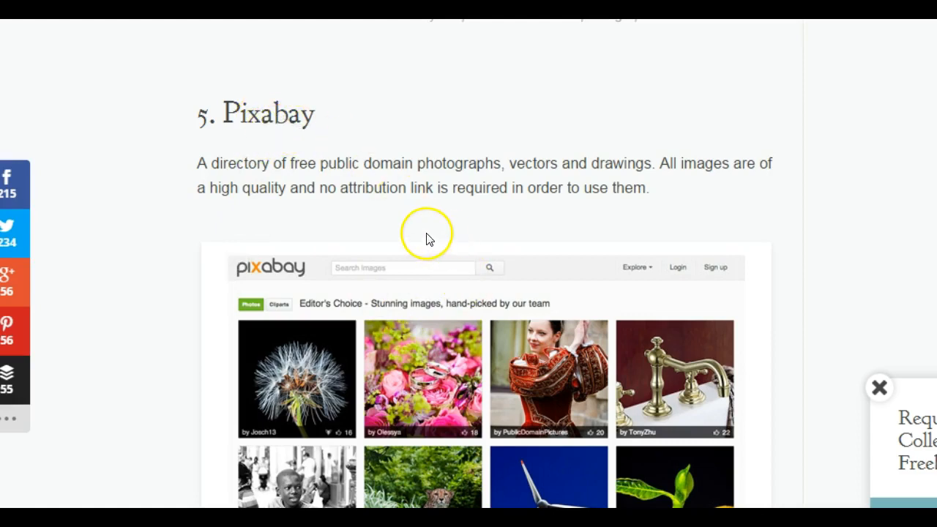
pyautogui.scroll(-3)
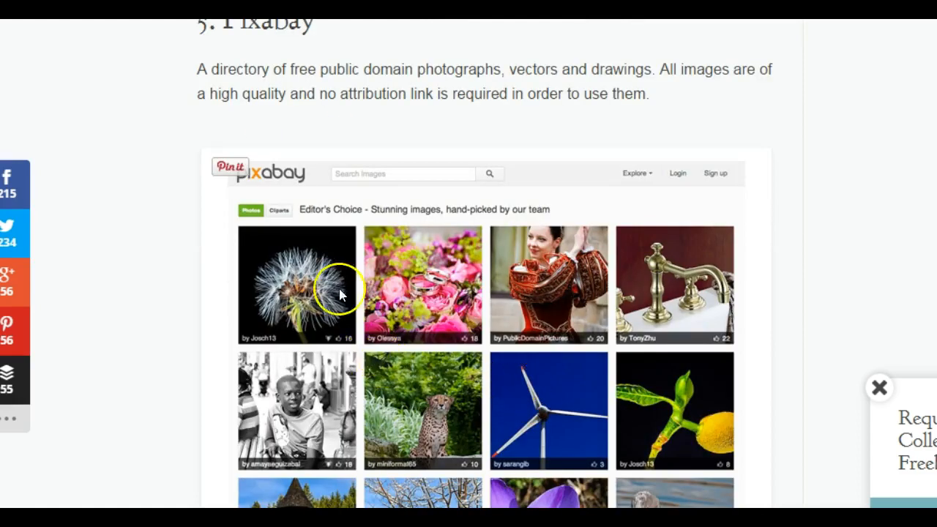
pyautogui.scroll(-3)
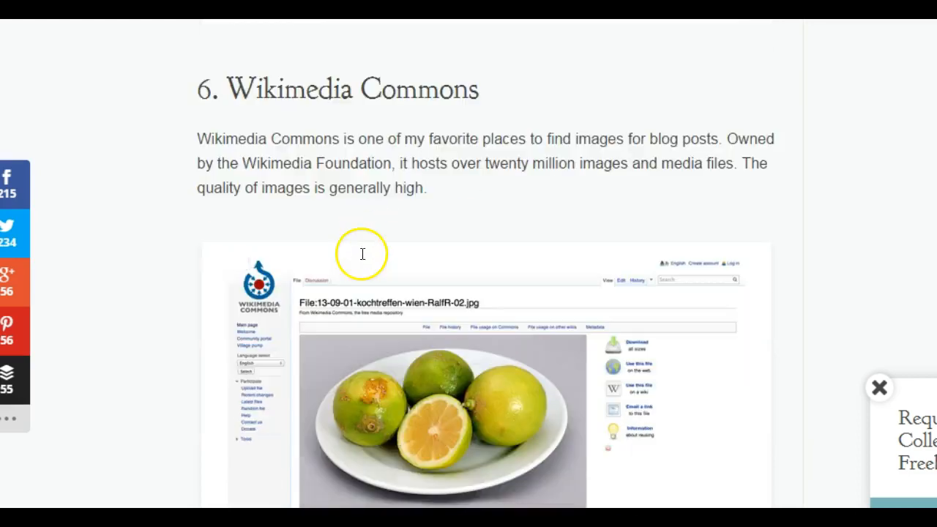
pyautogui.scroll(-3)
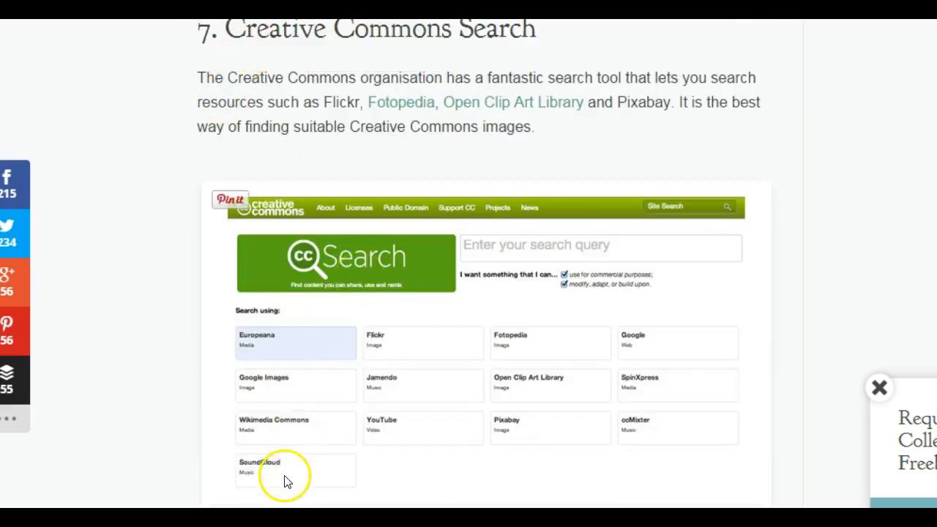
pyautogui.moveTo(672, 395)
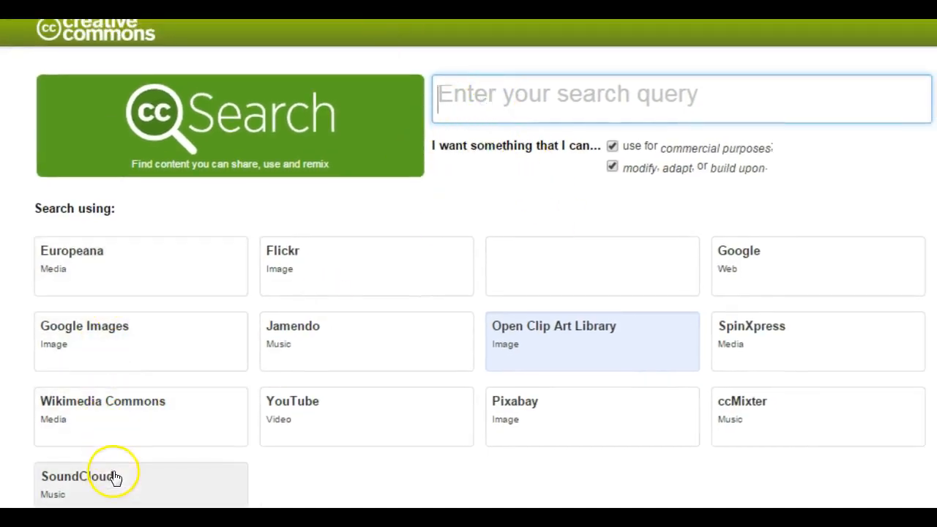
pyautogui.moveTo(831, 351)
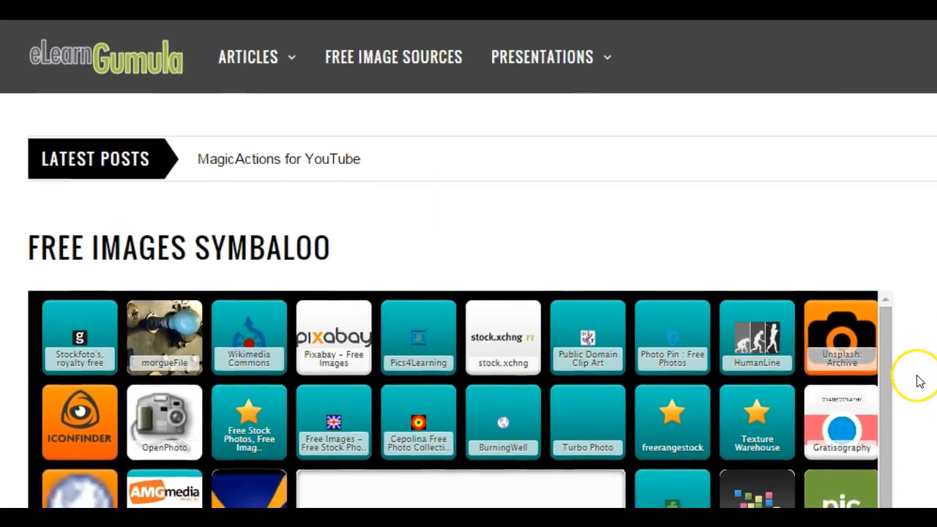
# Step: Scroll to the Symbaloo Free Images board and launch its morgueFile tile
pyautogui.scroll(-3)
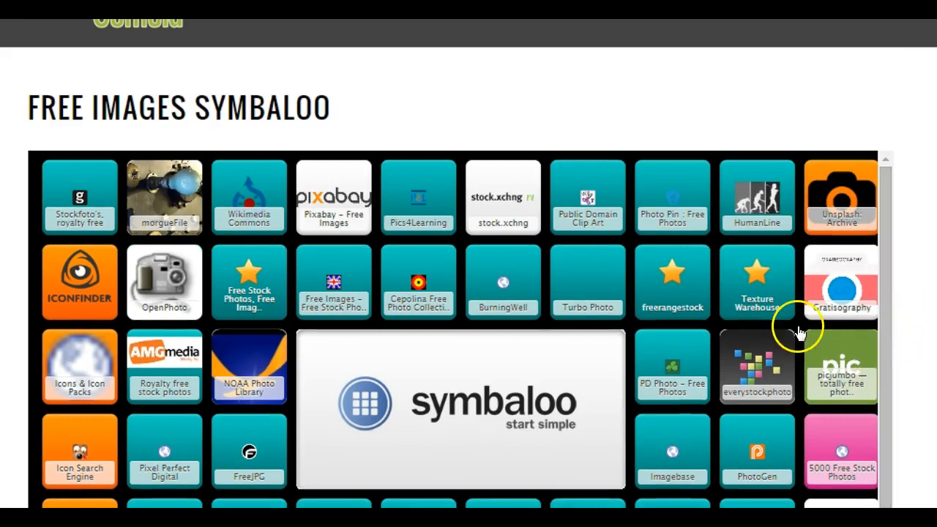
pyautogui.moveTo(121, 260)
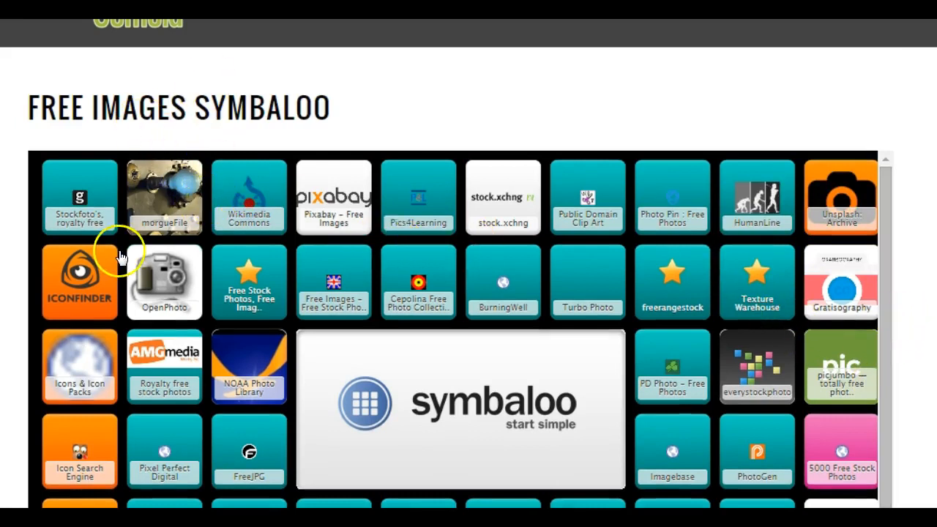
pyautogui.moveTo(773, 198)
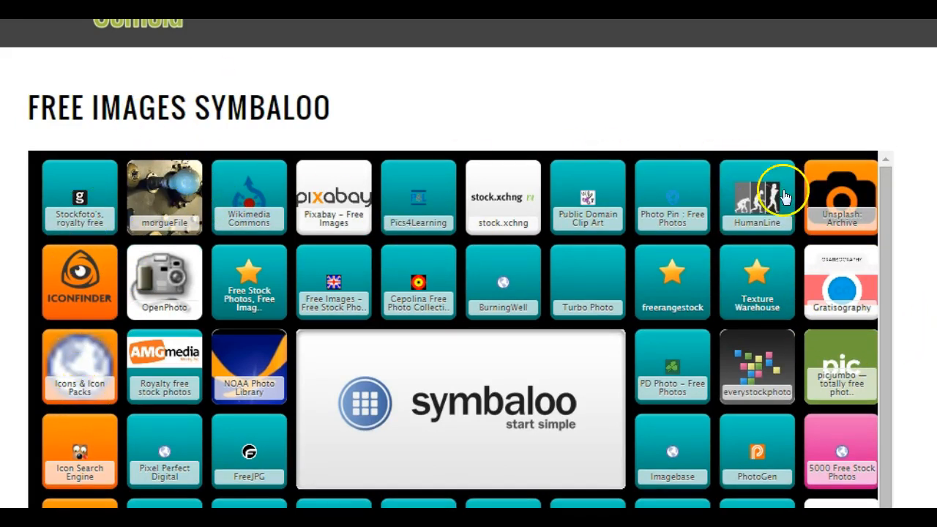
pyautogui.moveTo(189, 280)
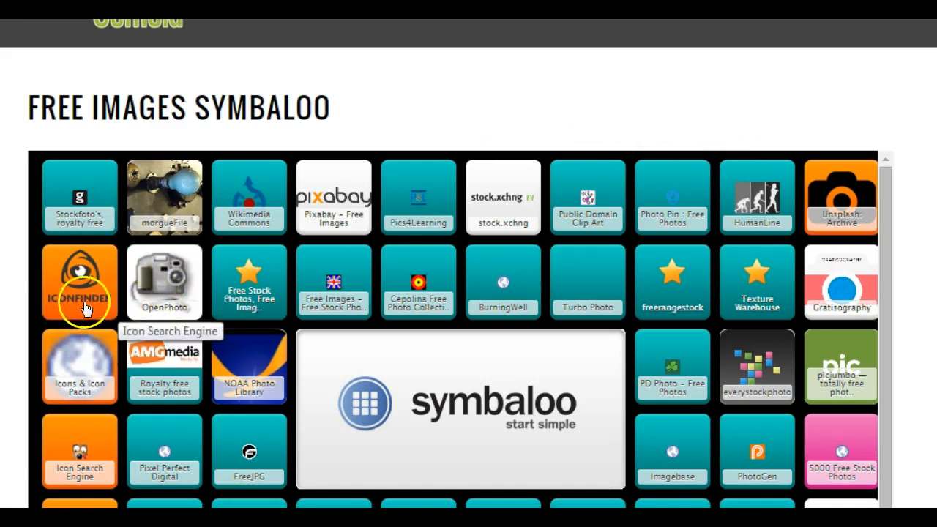
pyautogui.moveTo(165, 216)
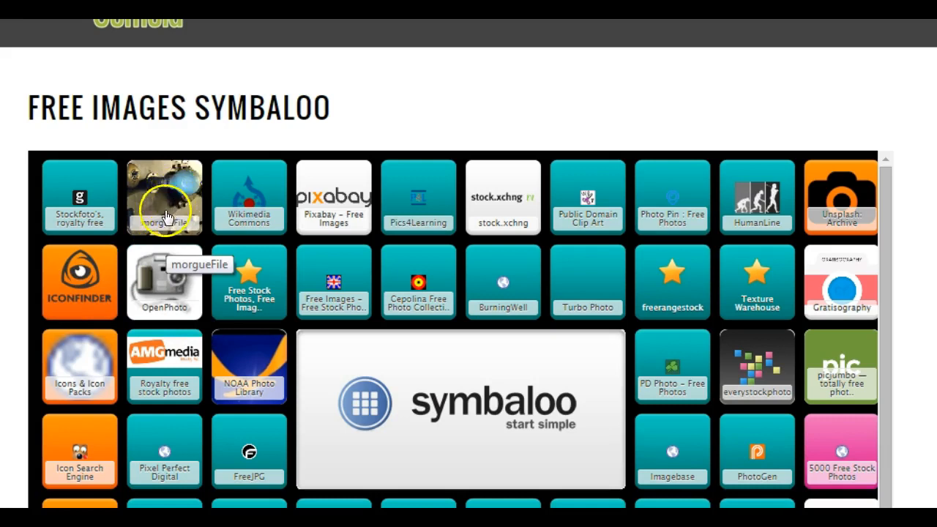
pyautogui.click(164, 196)
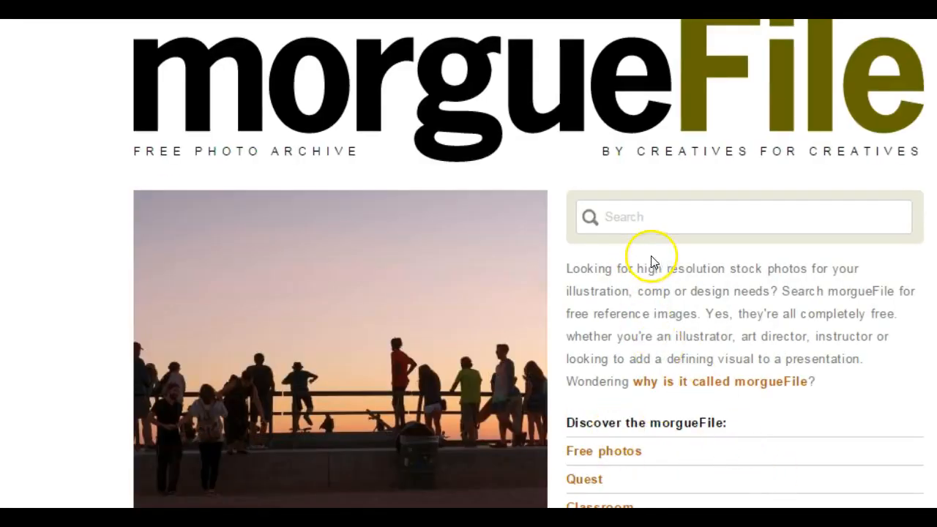
# Step: Search morgueFile for 'ocean' and open the orange sunset photo's detail page
pyautogui.click(732, 217)
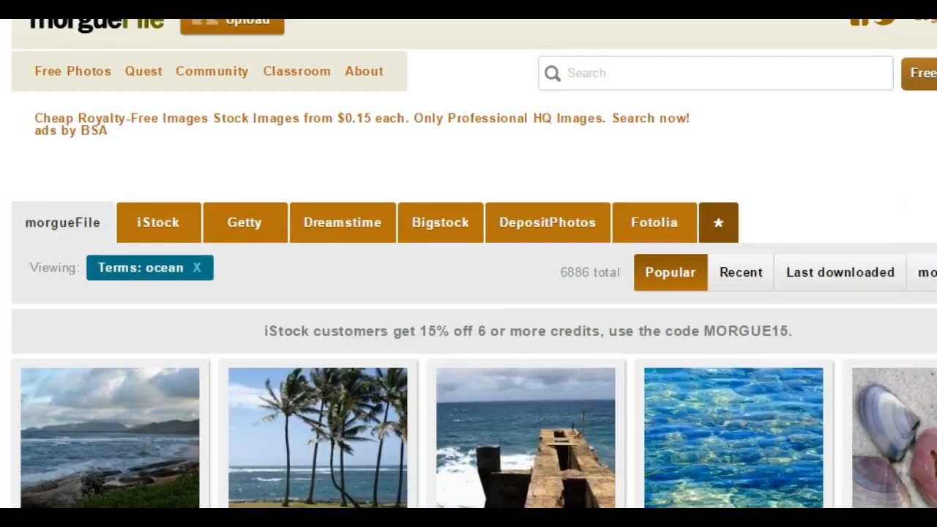
pyautogui.scroll(-3)
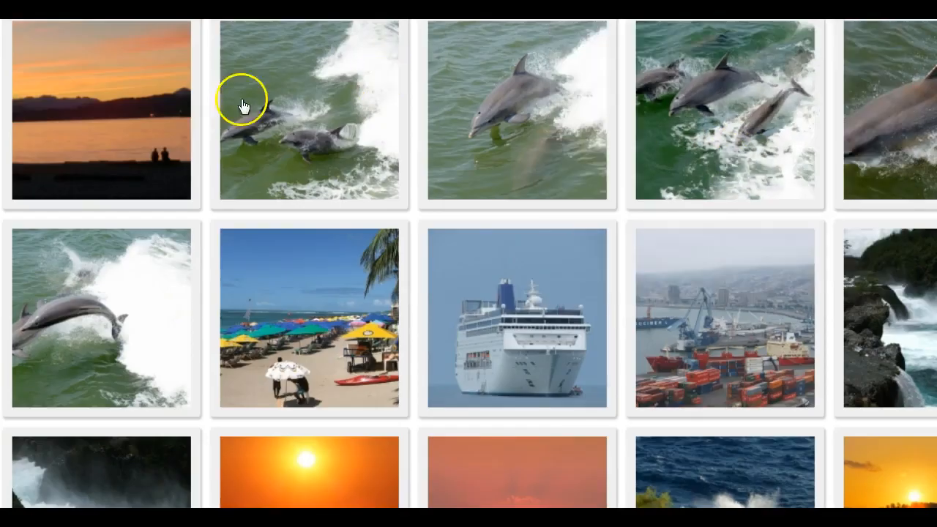
pyautogui.click(101, 110)
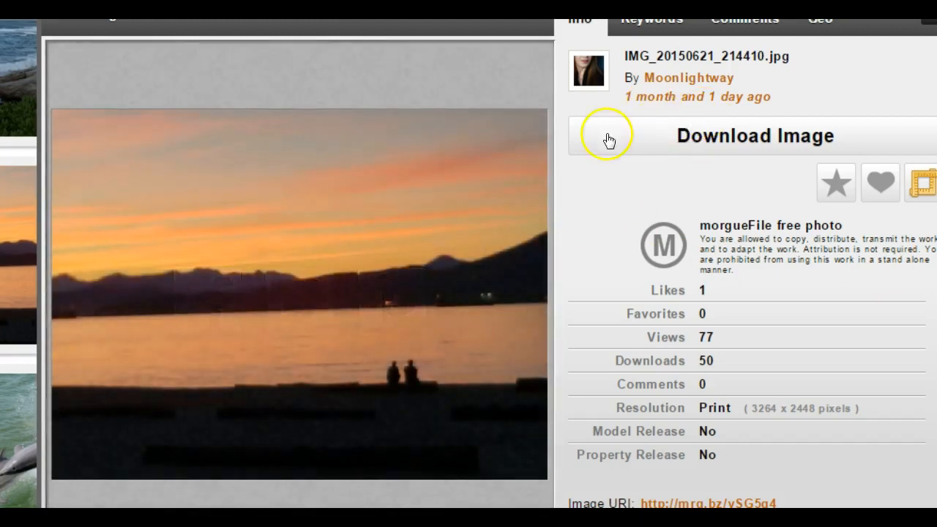
pyautogui.moveTo(703, 249)
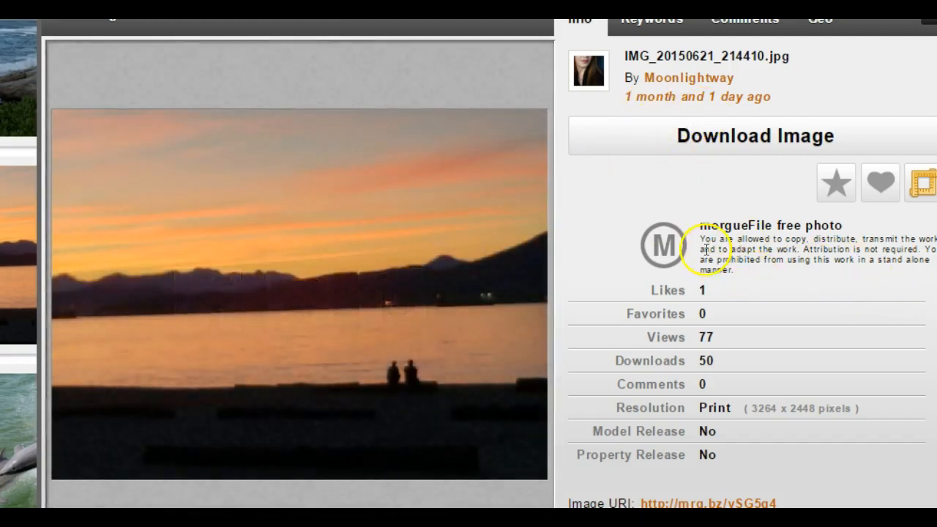
pyautogui.moveTo(801, 249)
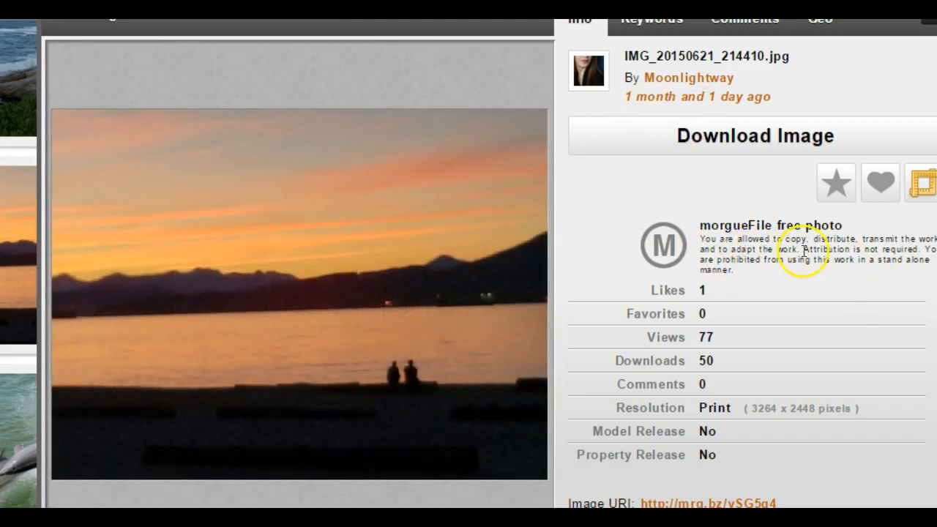
pyautogui.moveTo(794, 273)
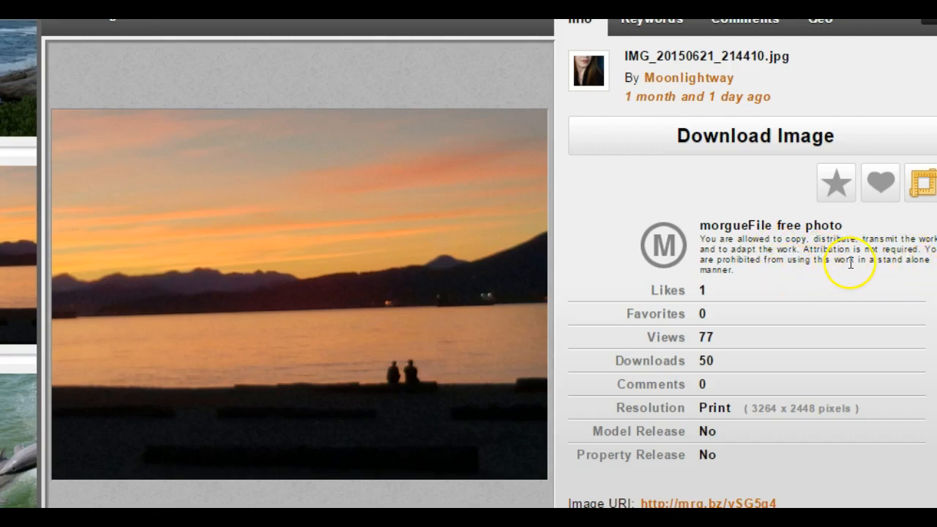
# Step: Download Moonlightway's full-resolution sunset photo as a JPG from morgueFile
pyautogui.moveTo(811, 249); pyautogui.dragTo(886, 250)
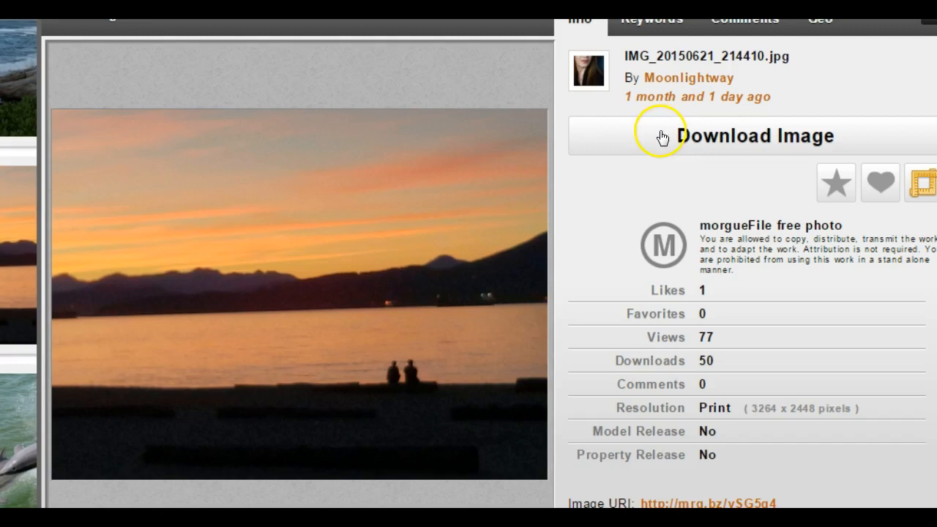
pyautogui.moveTo(668, 106)
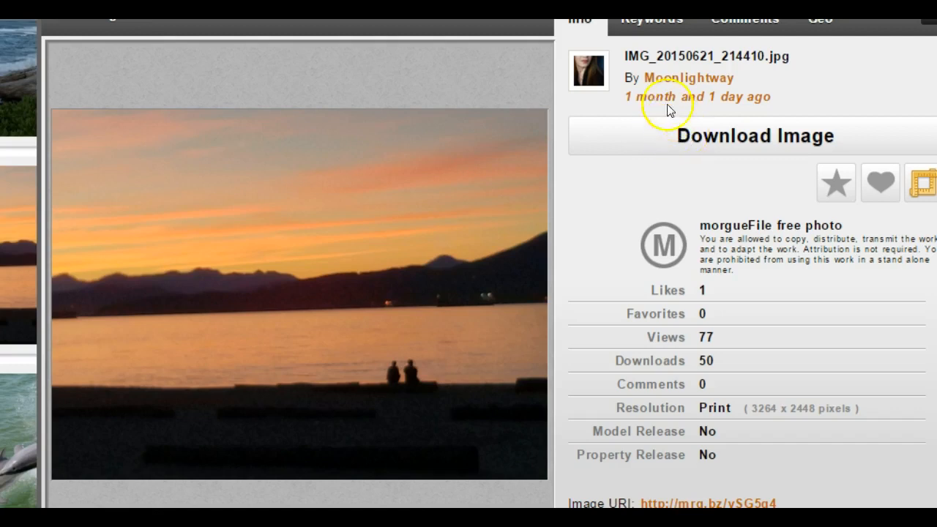
pyautogui.moveTo(681, 139)
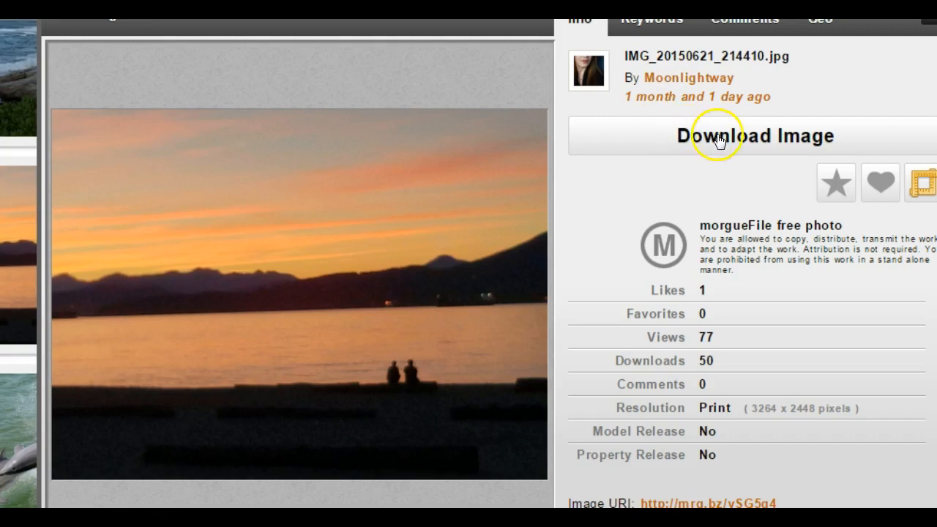
pyautogui.moveTo(747, 140)
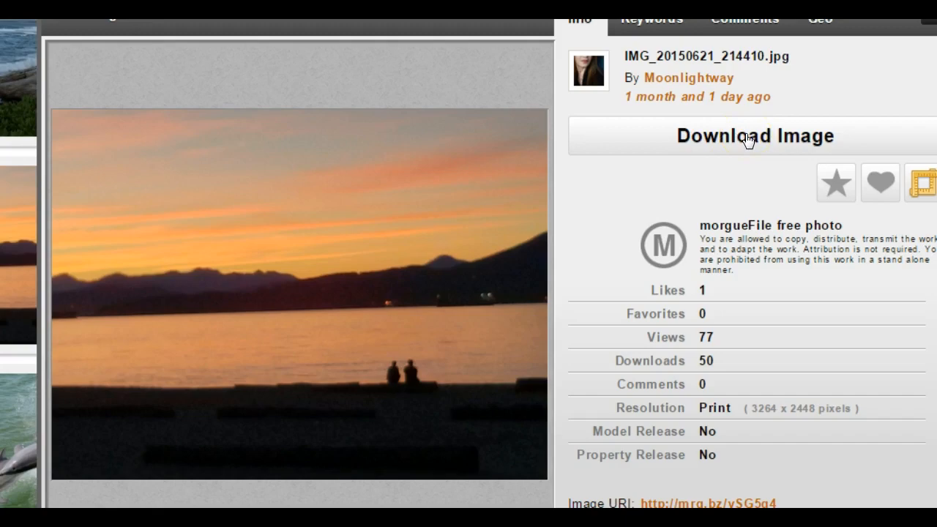
pyautogui.click(754, 135)
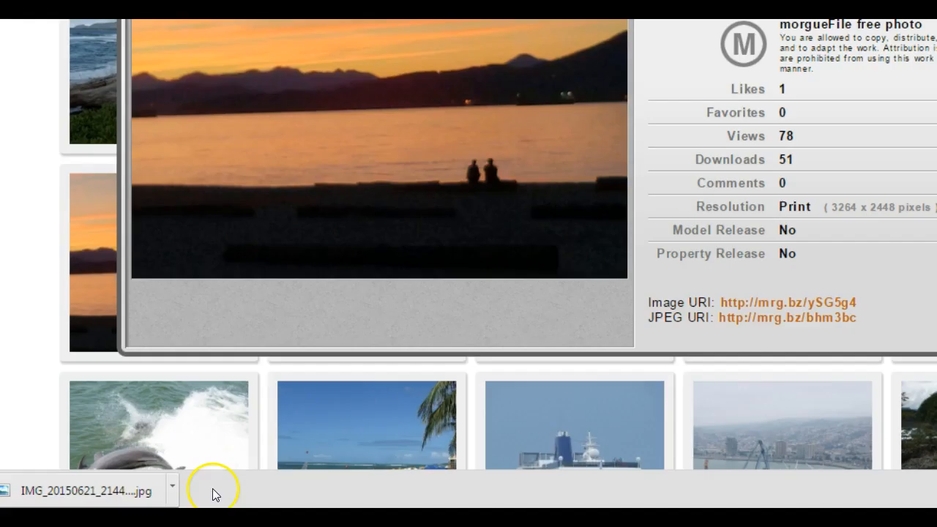
pyautogui.moveTo(121, 498)
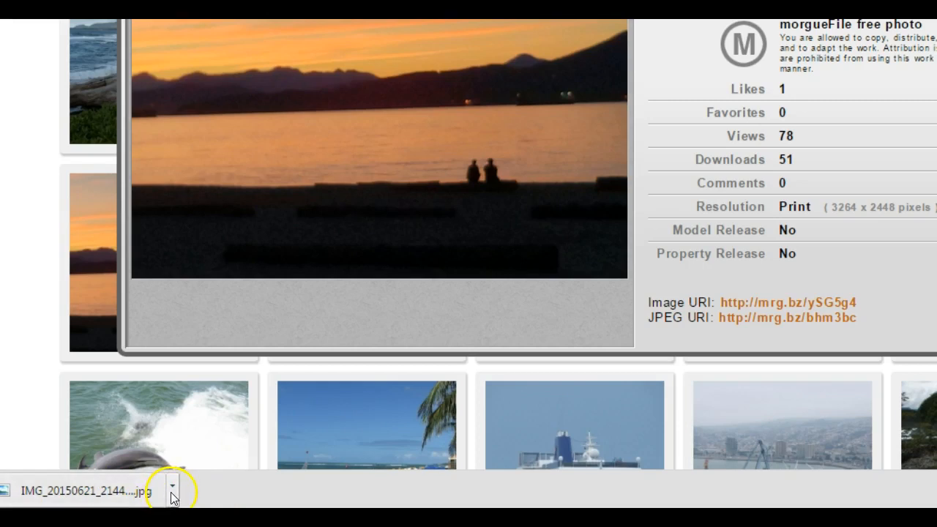
pyautogui.click(172, 491)
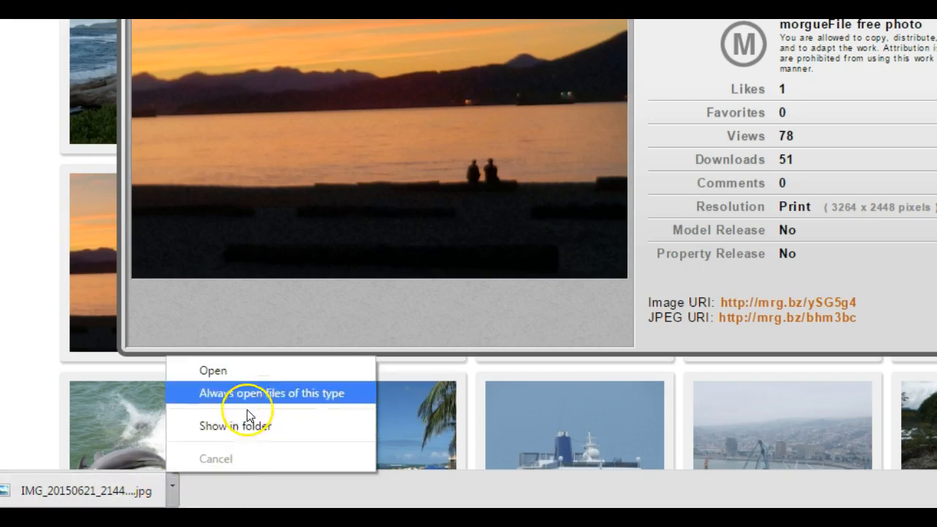
pyautogui.moveTo(246, 427)
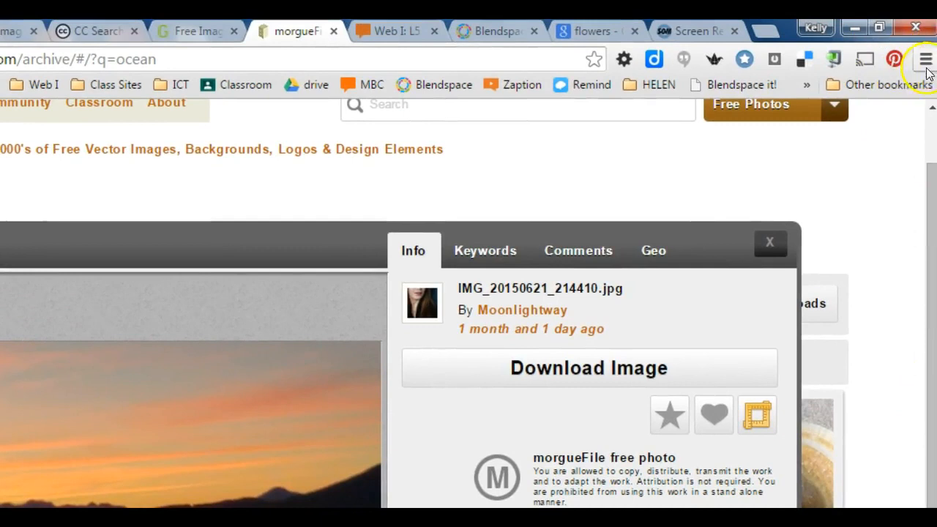
# Step: Check the Downloads save location in Chrome Settings, looking at the Change option
pyautogui.click(925, 60)
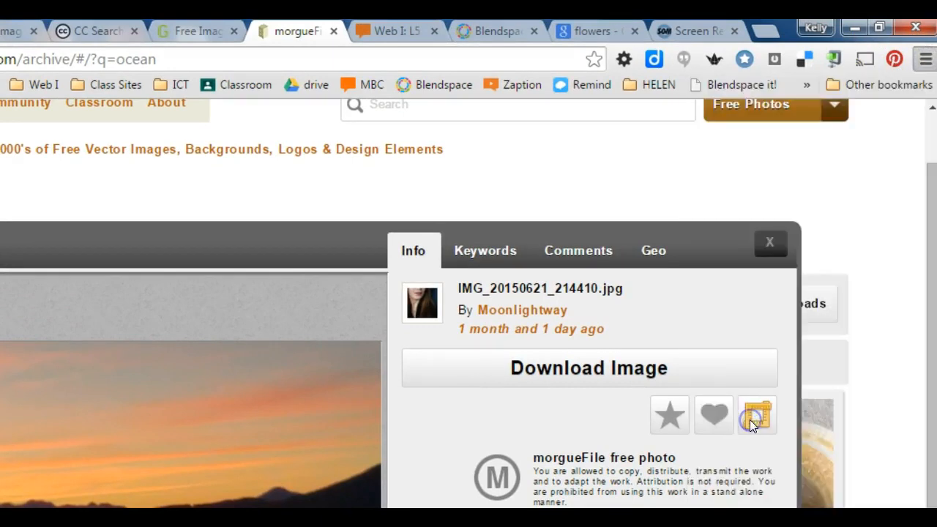
pyautogui.click(757, 415)
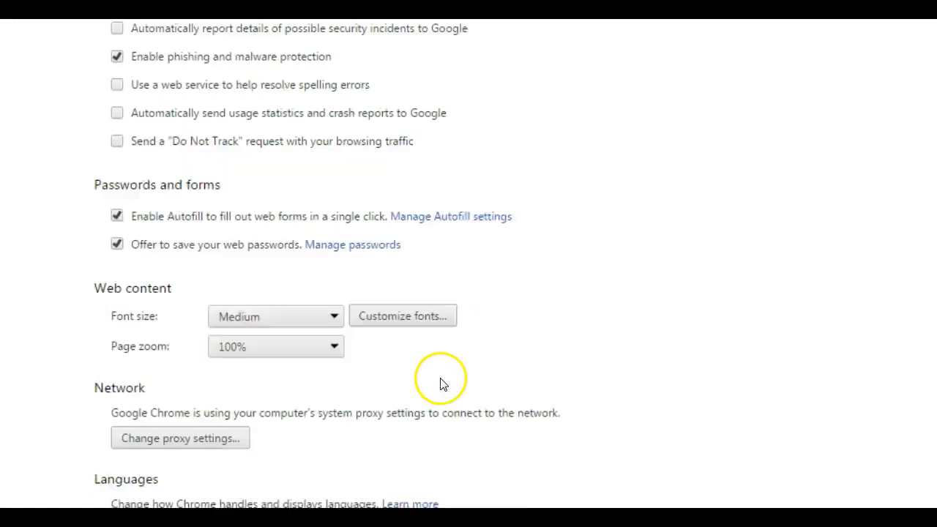
pyautogui.scroll(-3)
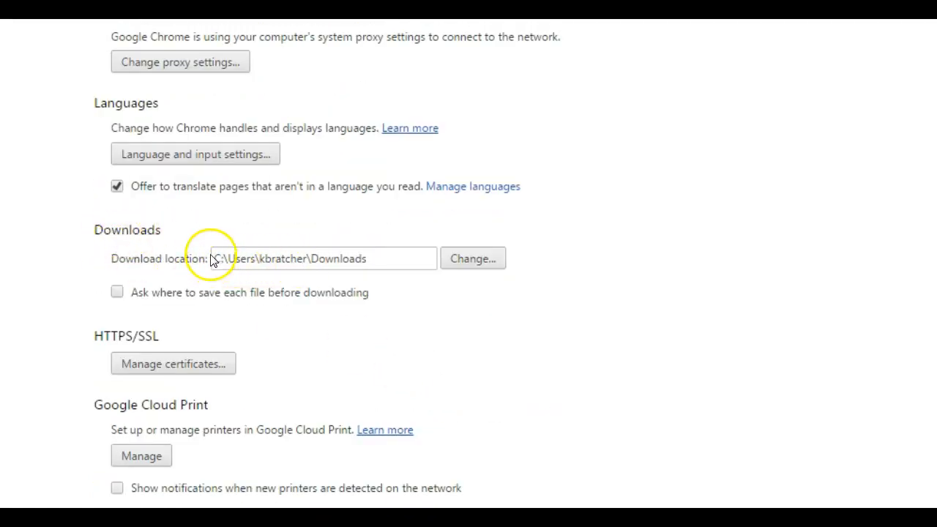
pyautogui.moveTo(359, 263)
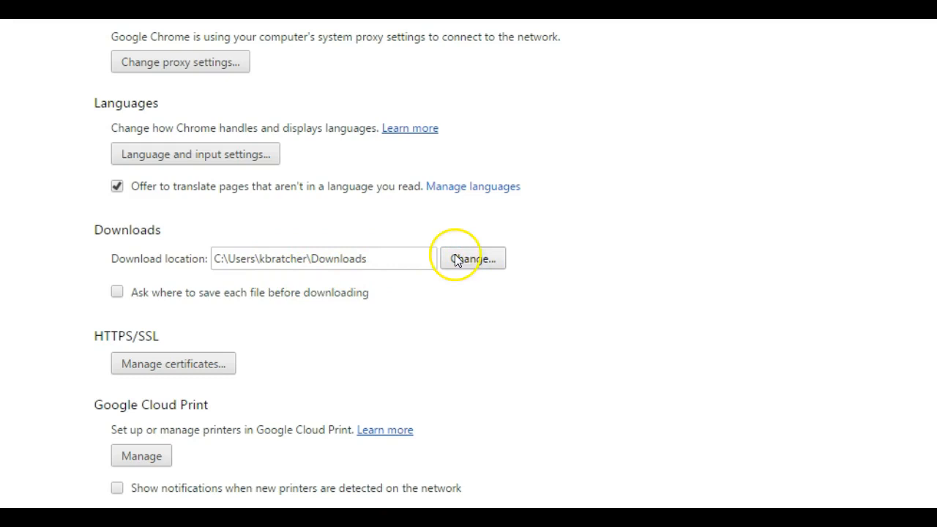
pyautogui.click(471, 259)
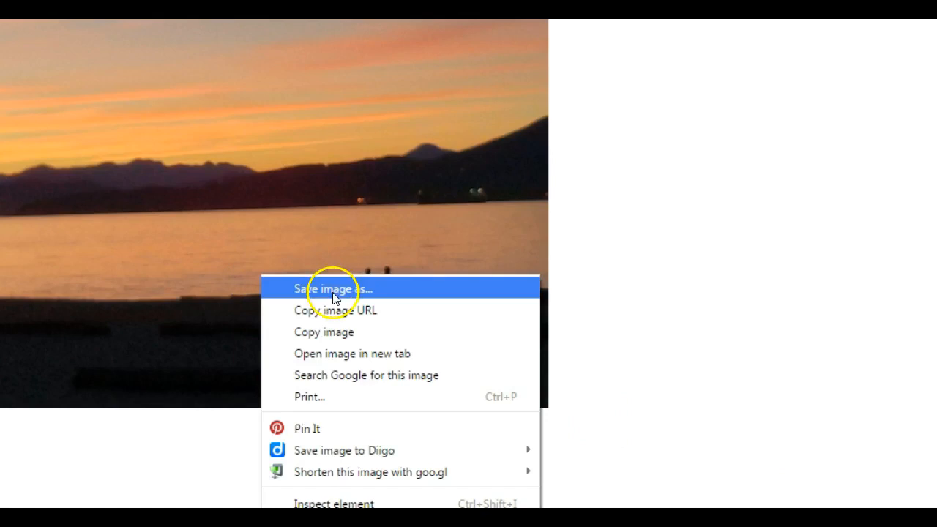
# Step: Save the sunset image into the network drive's images folder, selecting the default file name
pyautogui.click(333, 289)
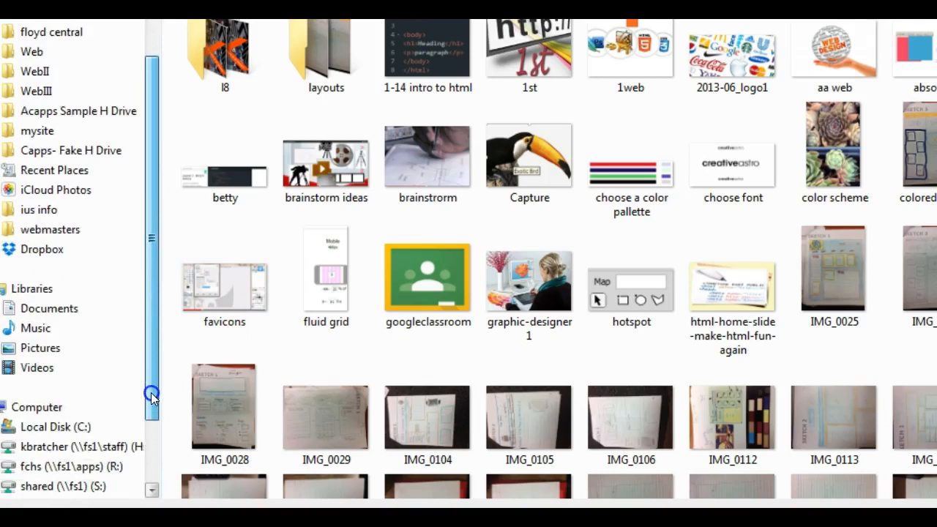
pyautogui.scroll(-3)
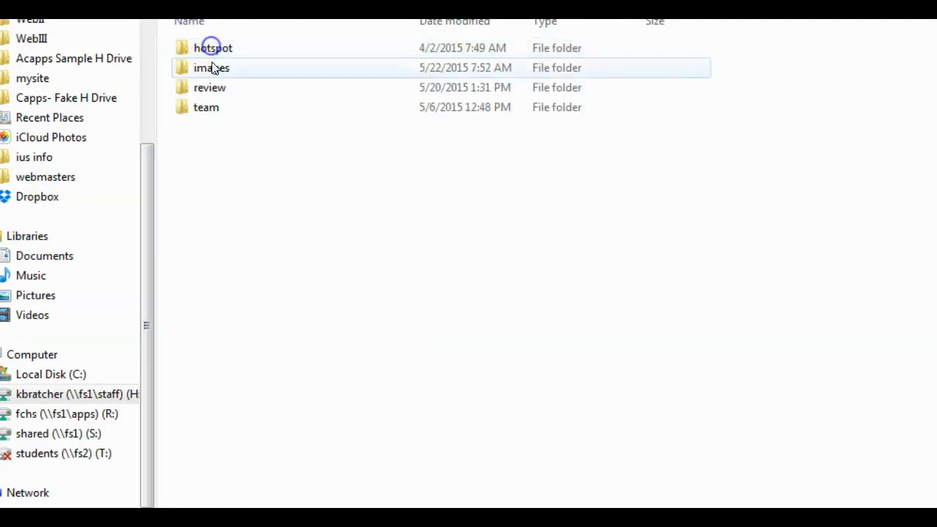
pyautogui.doubleClick(212, 68)
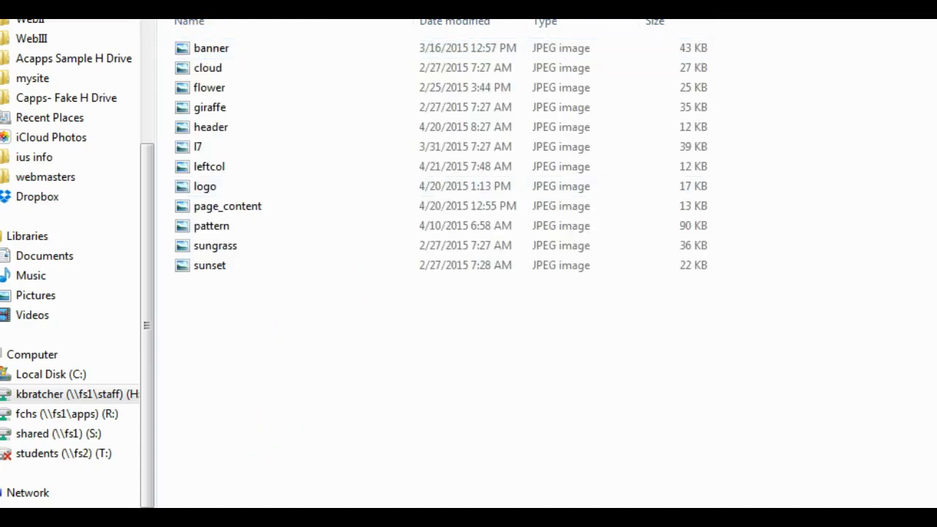
pyautogui.click(205, 186)
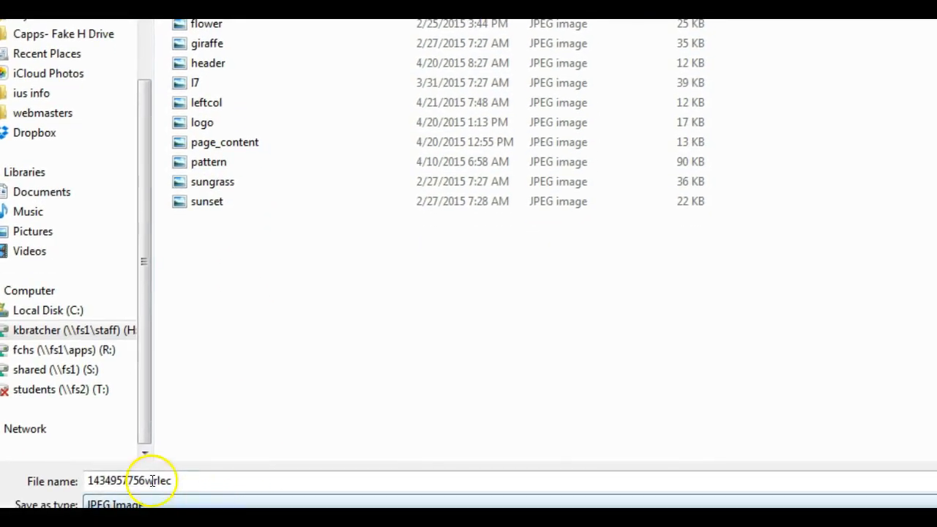
pyautogui.tripleClick(130, 481)
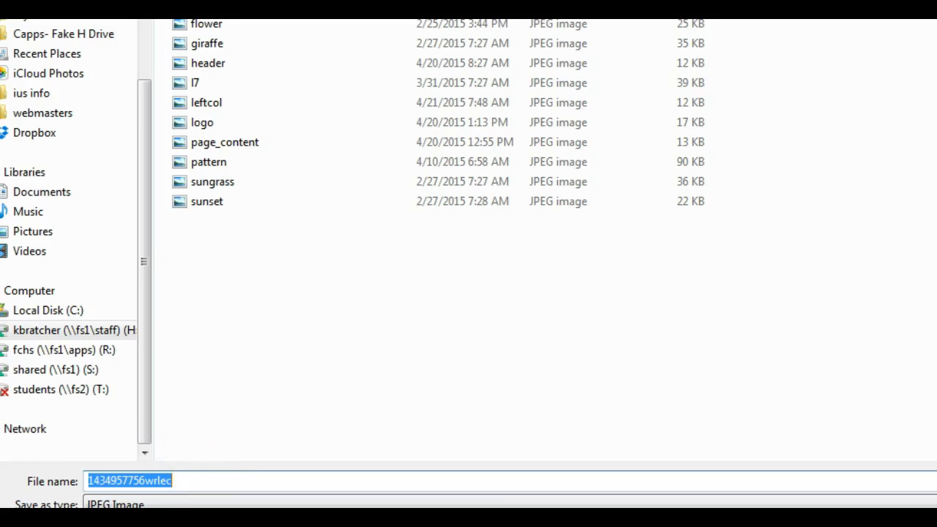
# Step: Enter the file name sunset-moonlightway_morguefile for the sunset photo and save it
pyautogui.write('sunset-')
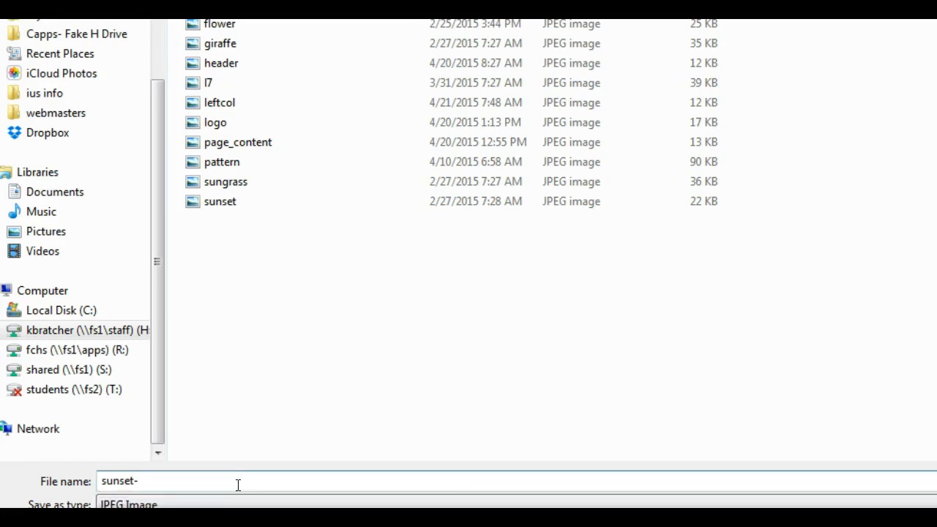
pyautogui.write('moonlightway')
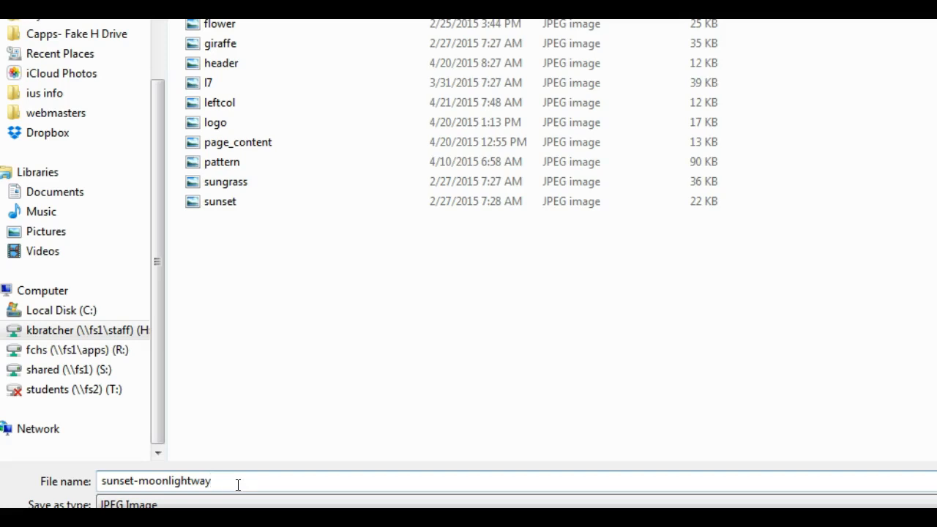
pyautogui.write('_morguefile')
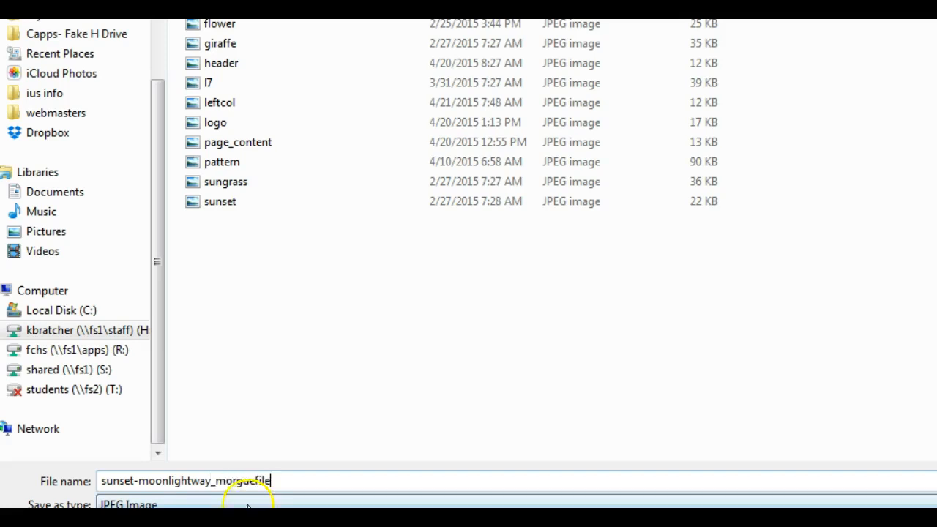
pyautogui.doubleClick(152, 481)
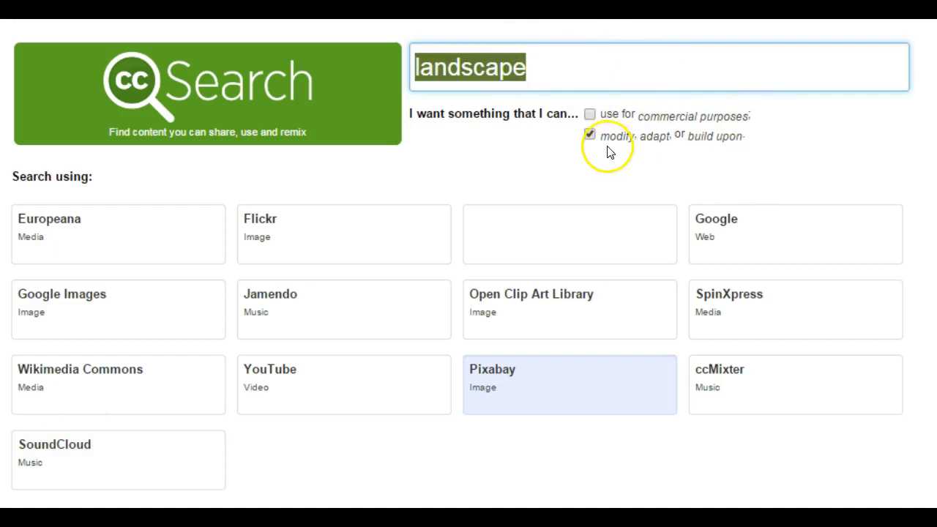
pyautogui.moveTo(740, 152)
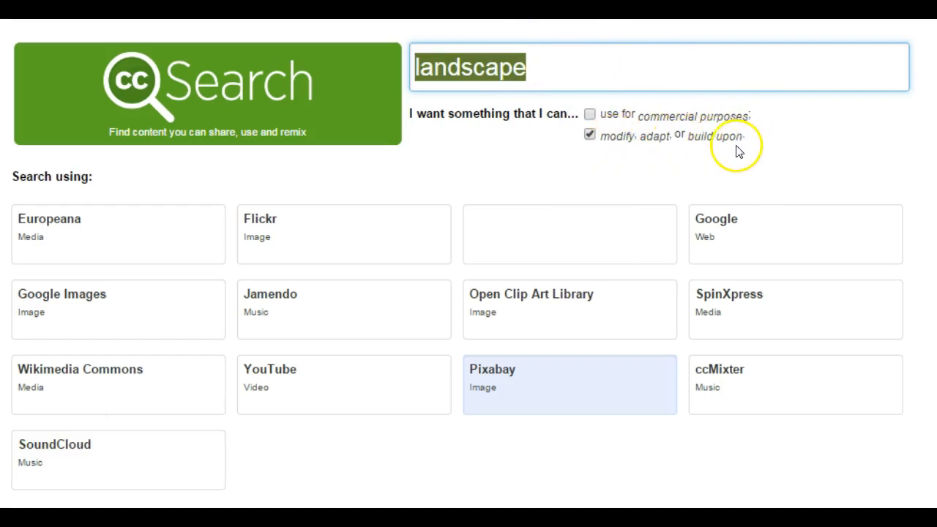
pyautogui.moveTo(317, 386)
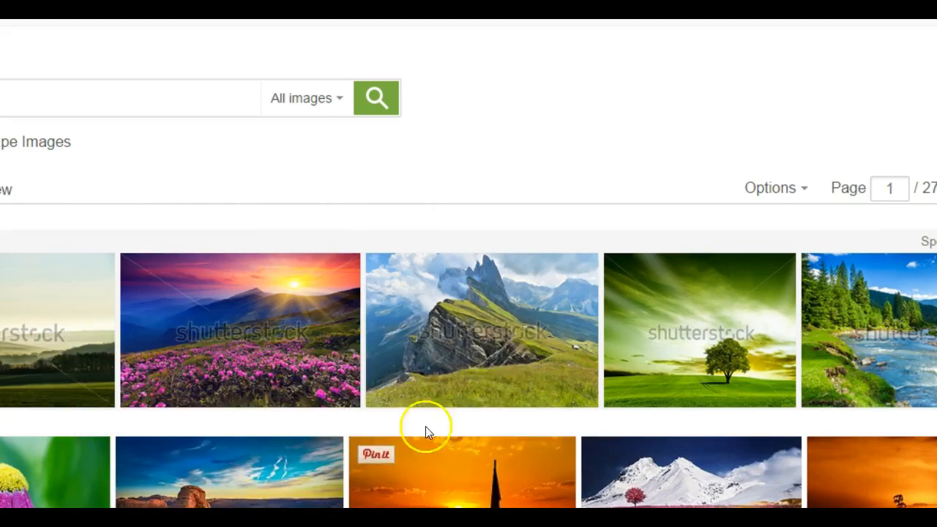
pyautogui.moveTo(481, 330)
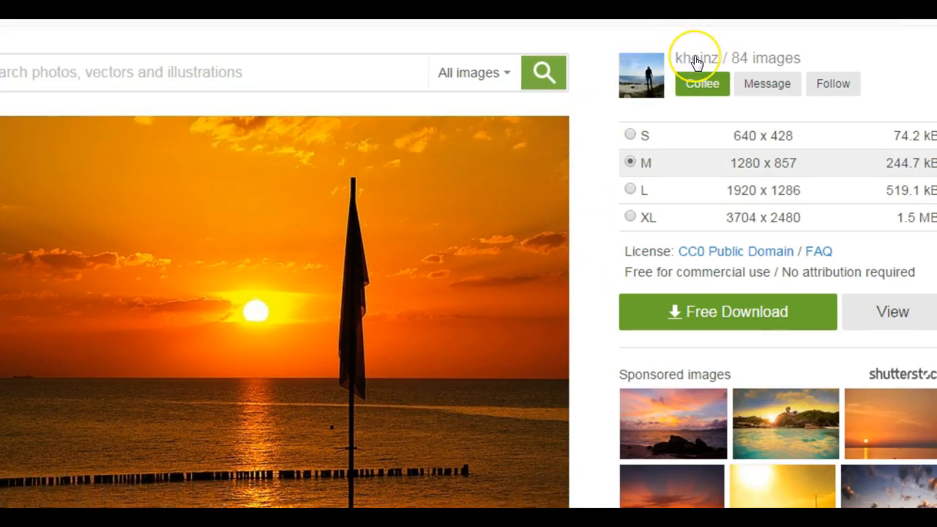
pyautogui.moveTo(714, 277)
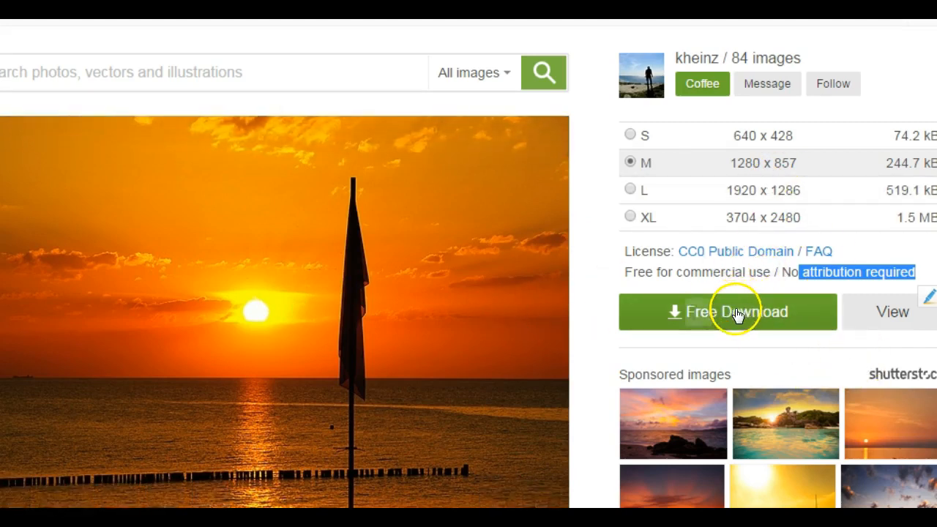
# Step: Start the free download of kheinz's medium-size sunset photo, bringing up the captcha
pyautogui.click(727, 312)
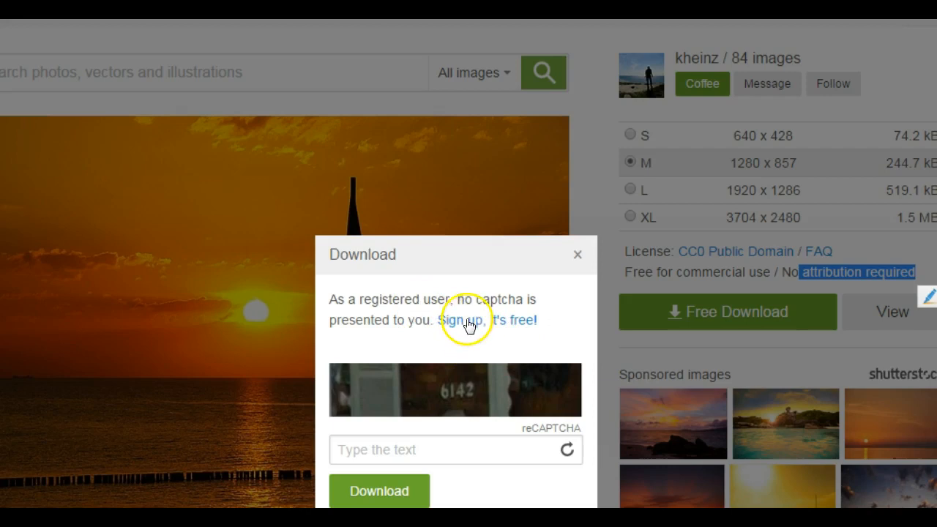
pyautogui.moveTo(592, 242)
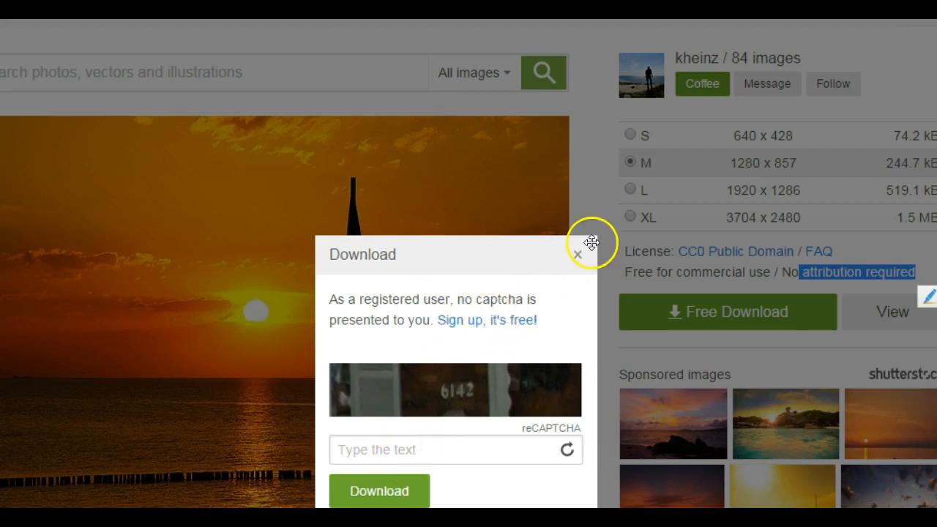
# Step: Dismiss the captcha prompt and name the file sunset2-kheinz_pixabay, highlighting the credit part
pyautogui.click(579, 255)
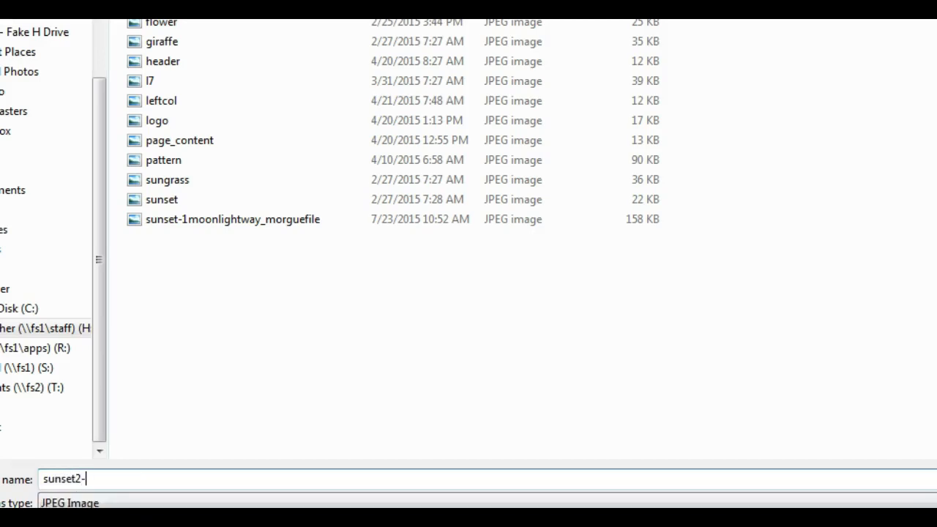
pyautogui.write('kheinz')
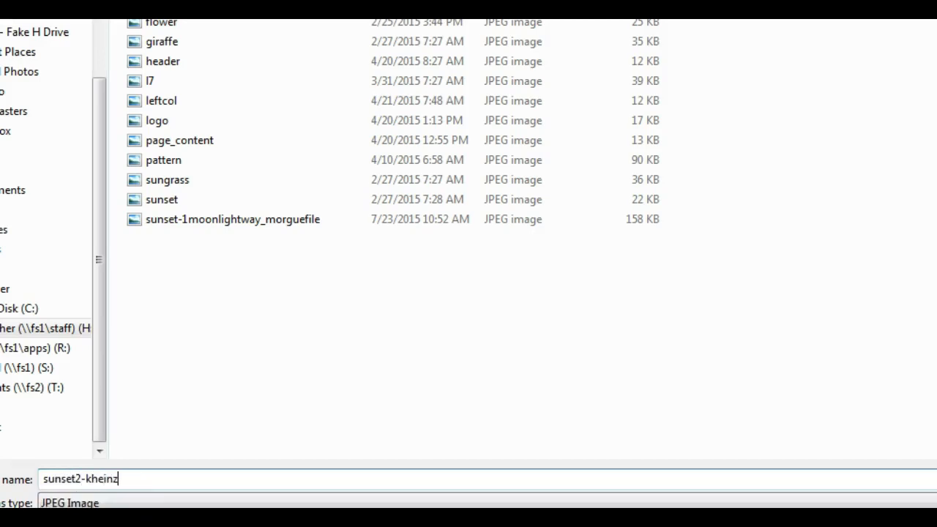
pyautogui.write('_pixabay')
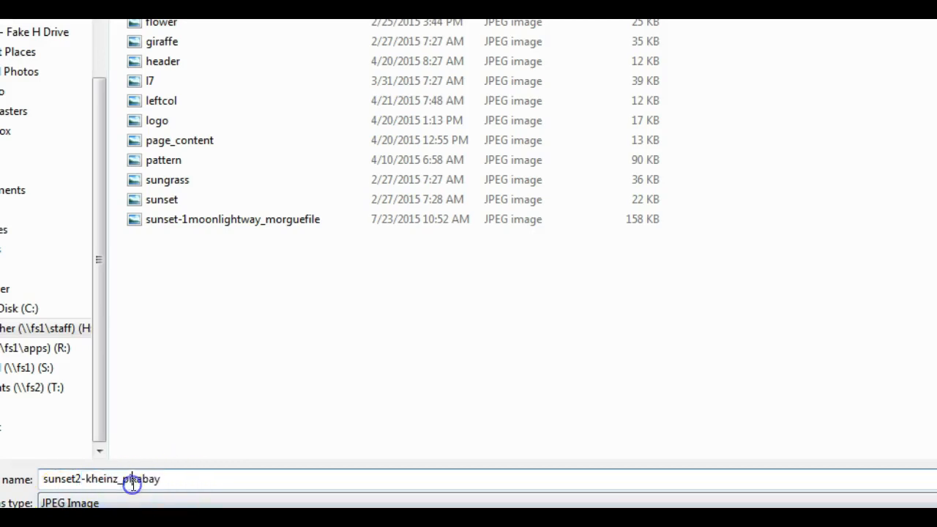
pyautogui.doubleClick(101, 479)
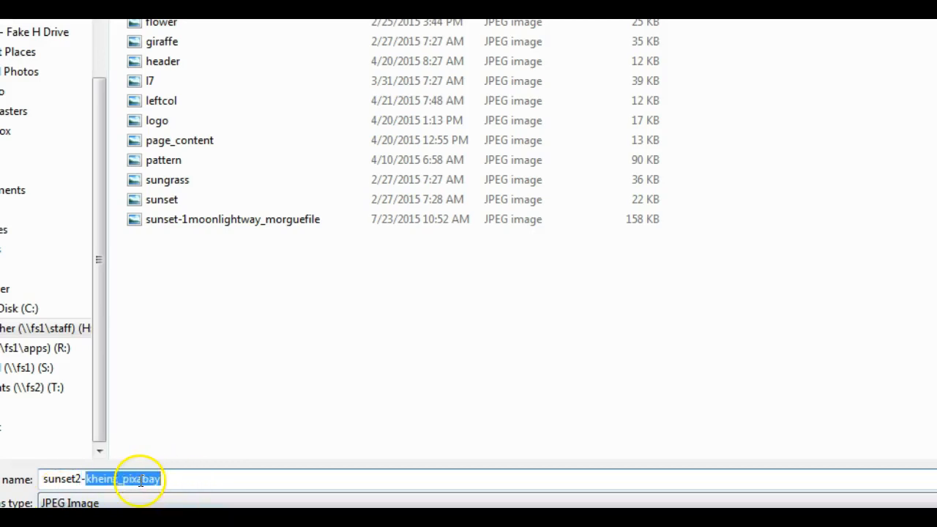